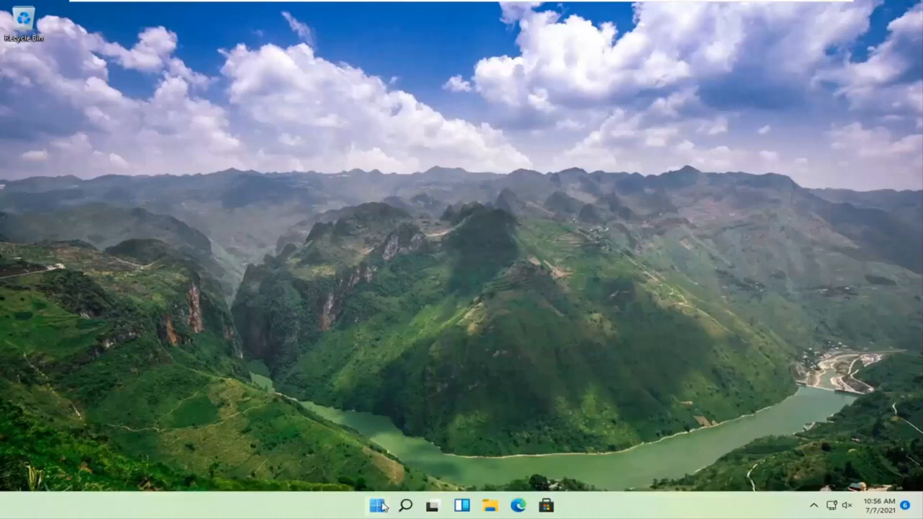
- Launch Settings from the Start button's right-click quick link menu
{"action": "right_click", "coordinate": [378, 503]}
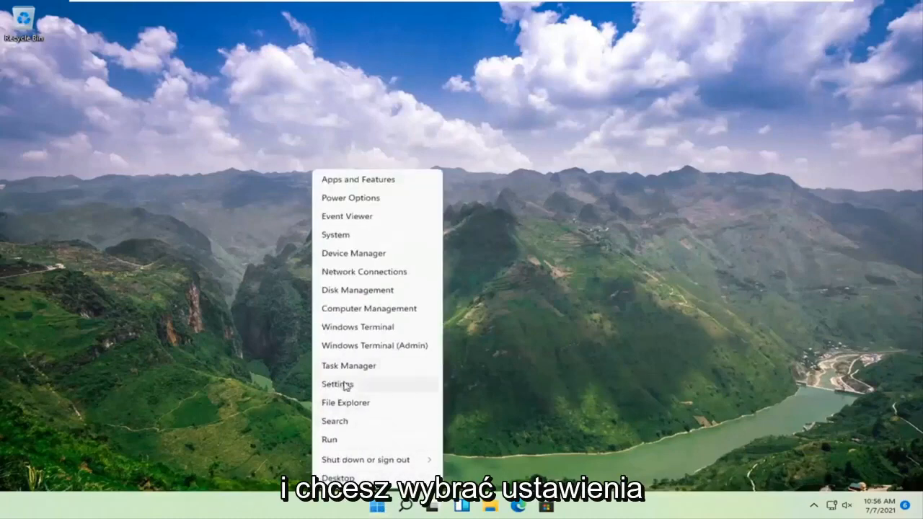
{"action": "left_click", "coordinate": [336, 383]}
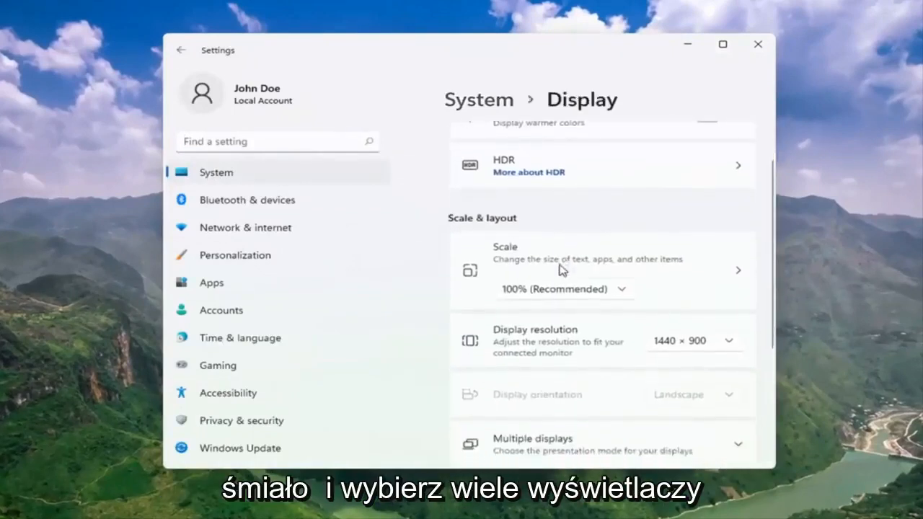
- Expand Multiple displays on the Display page to reveal the Detect other display option
{"action": "scroll", "scroll_direction": "down", "scroll_amount": 3}
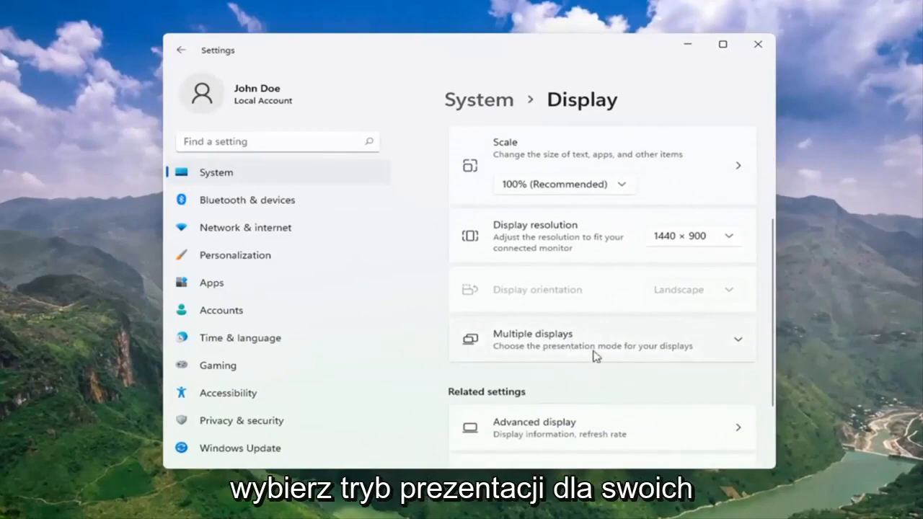
{"action": "left_click", "coordinate": [602, 339]}
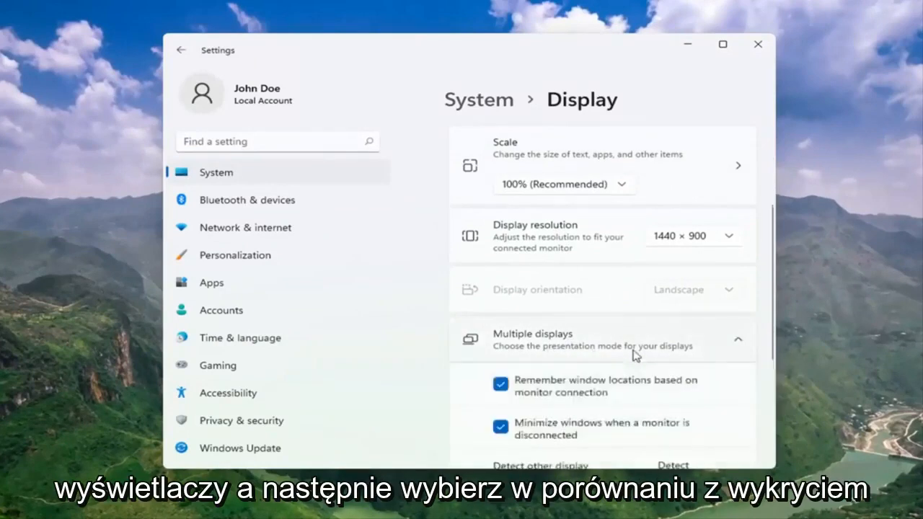
{"action": "scroll", "scroll_direction": "down", "scroll_amount": 3}
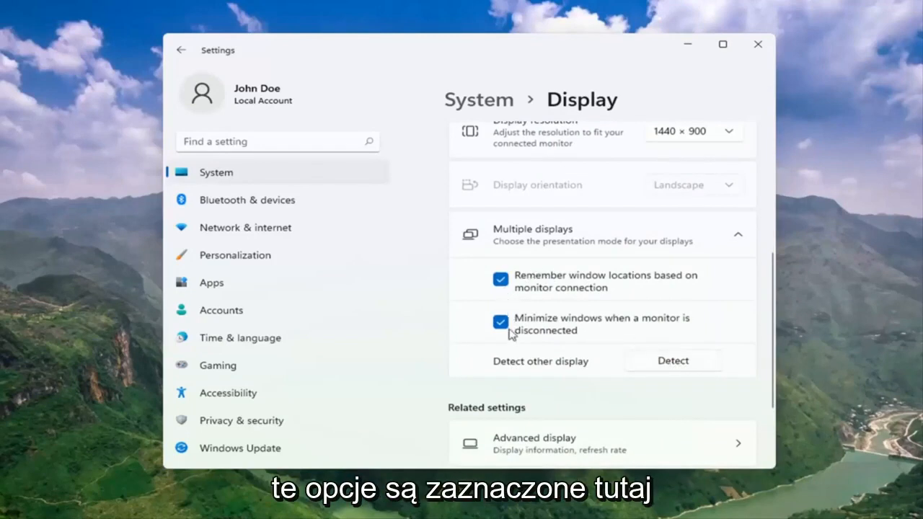
{"action": "mouse_move", "coordinate": [522, 292]}
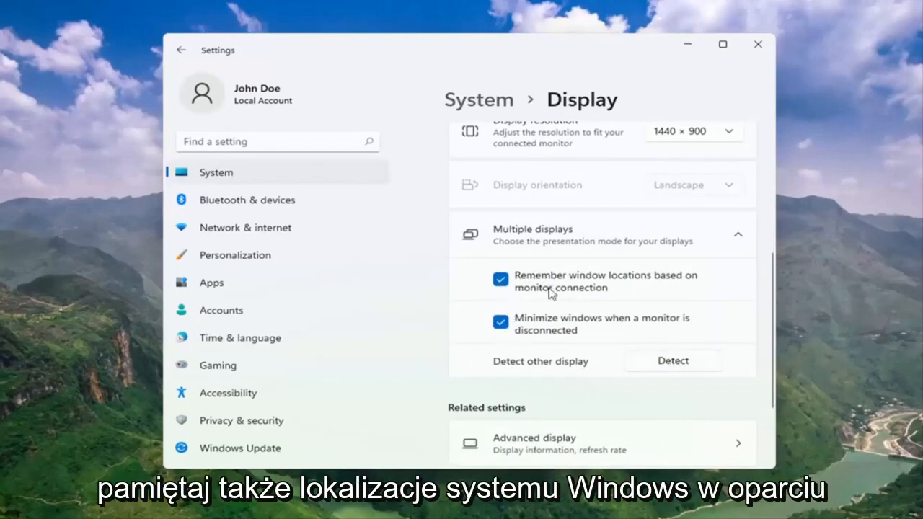
{"action": "mouse_move", "coordinate": [579, 311]}
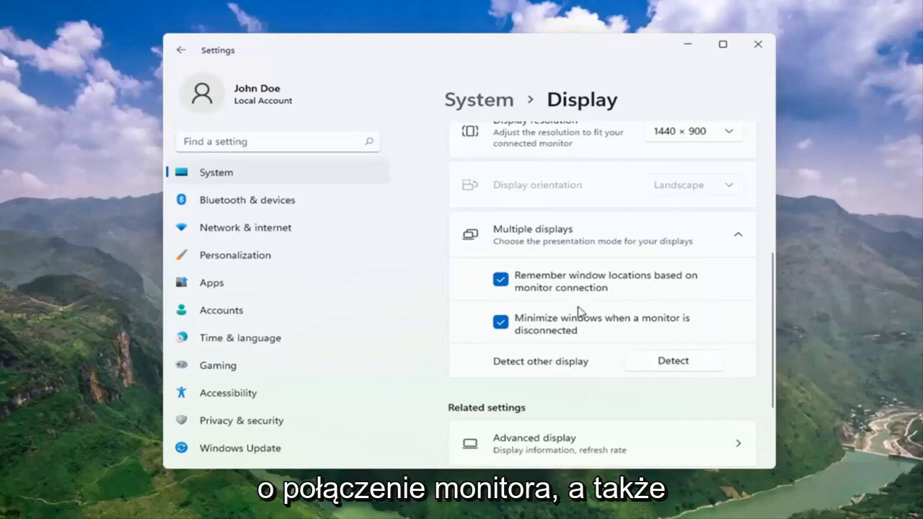
{"action": "mouse_move", "coordinate": [608, 332]}
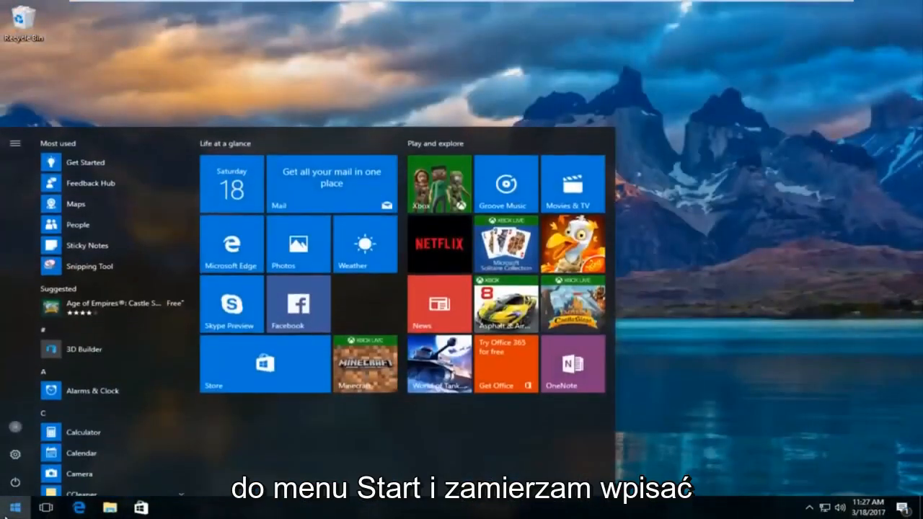
- Search the Start menu for 'device manager' and launch Device Manager
{"action": "type", "text": "device manag"}
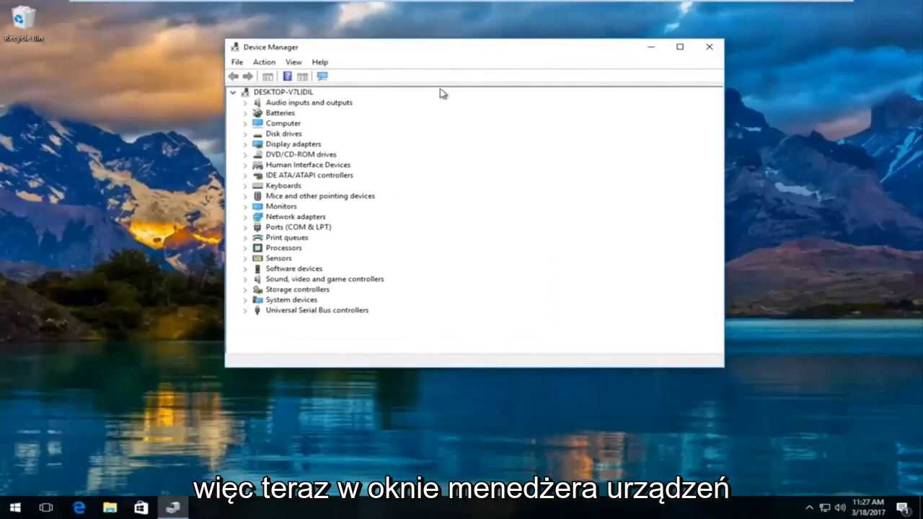
{"action": "mouse_move", "coordinate": [269, 151]}
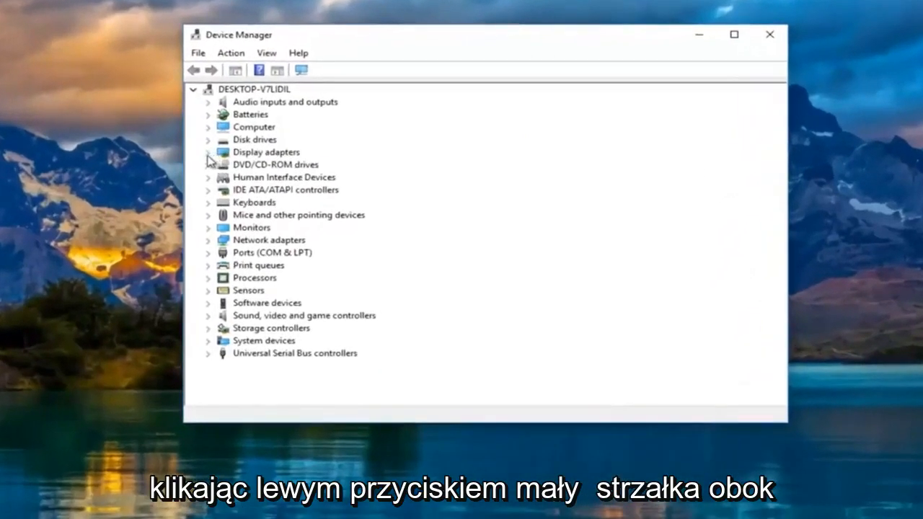
- Expand Display adapters and bring up the VMware SVGA 3D adapter's context menu
{"action": "left_click", "coordinate": [209, 152]}
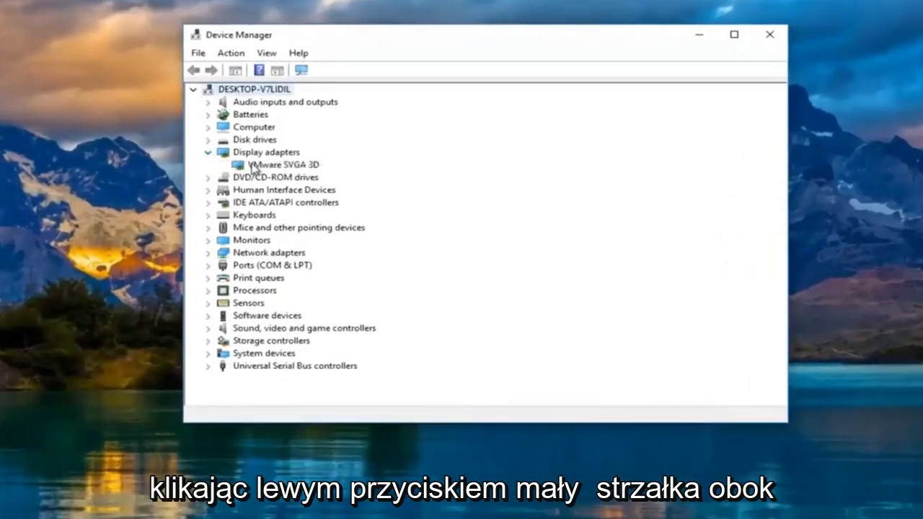
{"action": "left_click", "coordinate": [279, 164]}
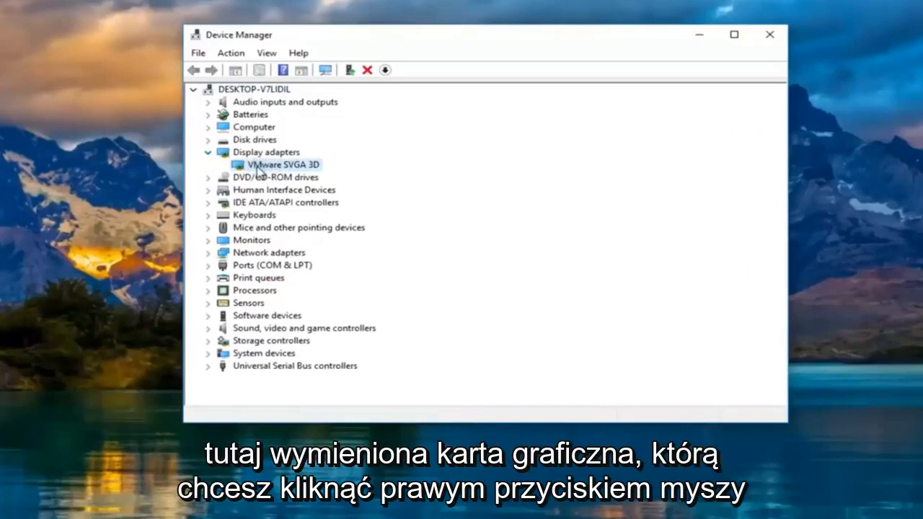
{"action": "right_click", "coordinate": [280, 164]}
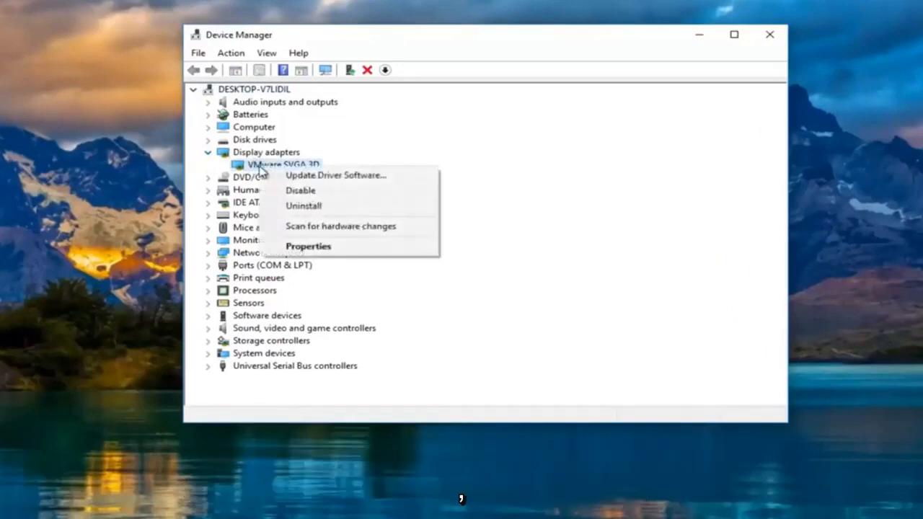
{"action": "mouse_move", "coordinate": [324, 180]}
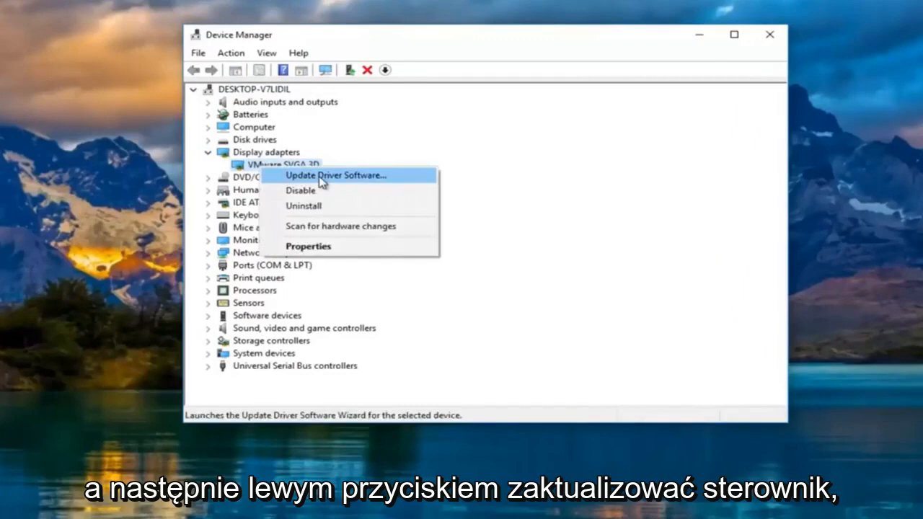
- Auto-search for a VMware SVGA 3D driver update, confirm it's current, then cancel the wizard
{"action": "left_click", "coordinate": [334, 175]}
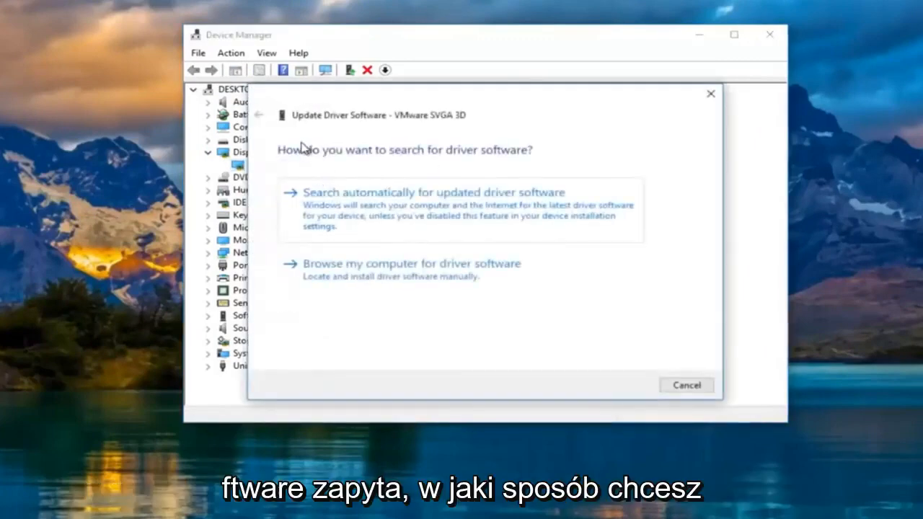
{"action": "mouse_move", "coordinate": [466, 157]}
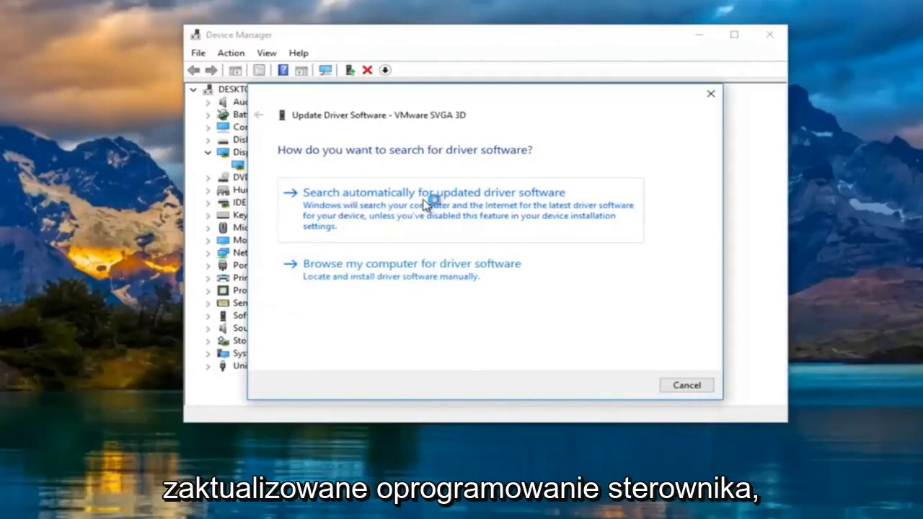
{"action": "left_click", "coordinate": [434, 192]}
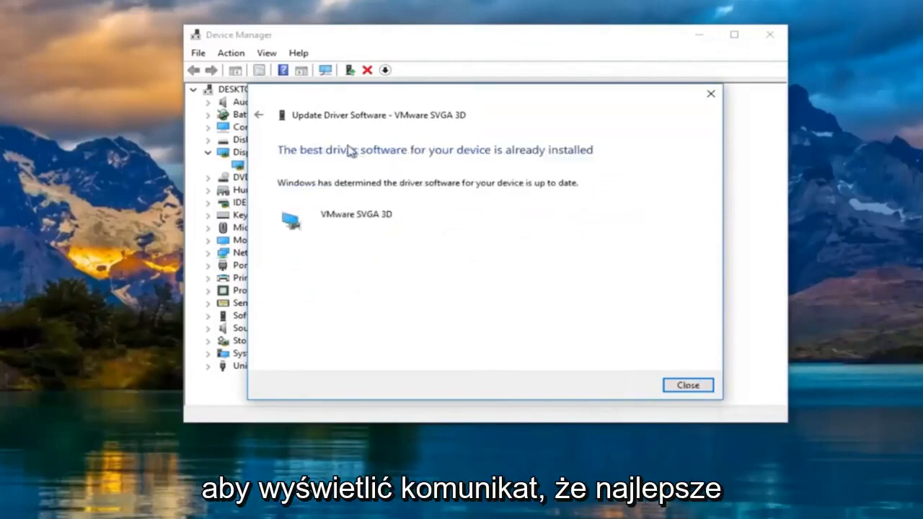
{"action": "mouse_move", "coordinate": [361, 177]}
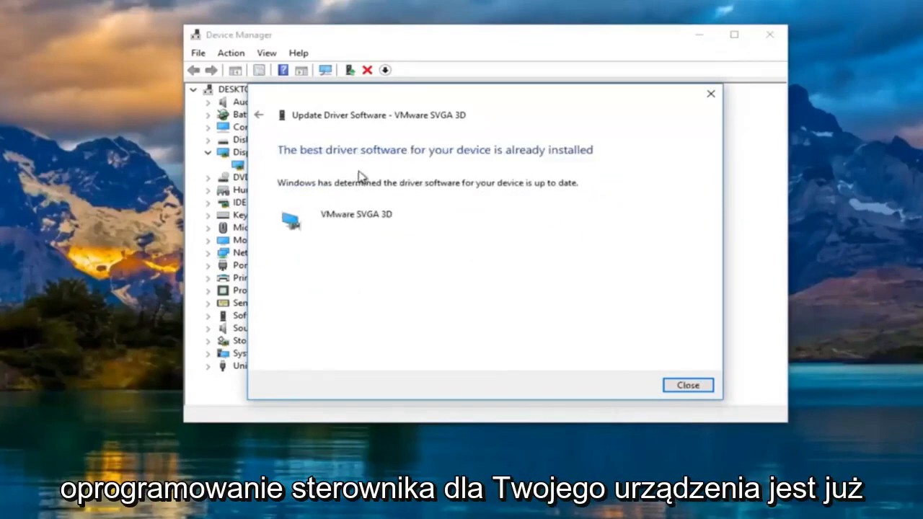
{"action": "mouse_move", "coordinate": [349, 194]}
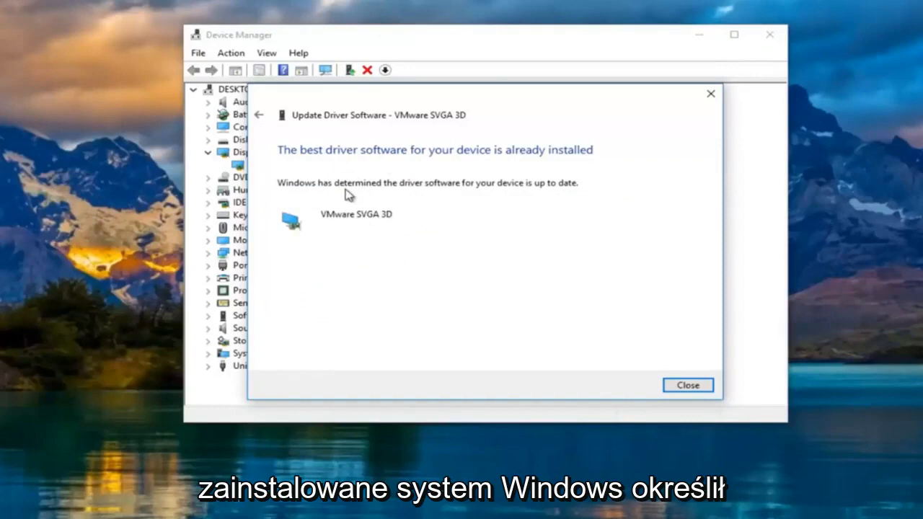
{"action": "mouse_move", "coordinate": [504, 199]}
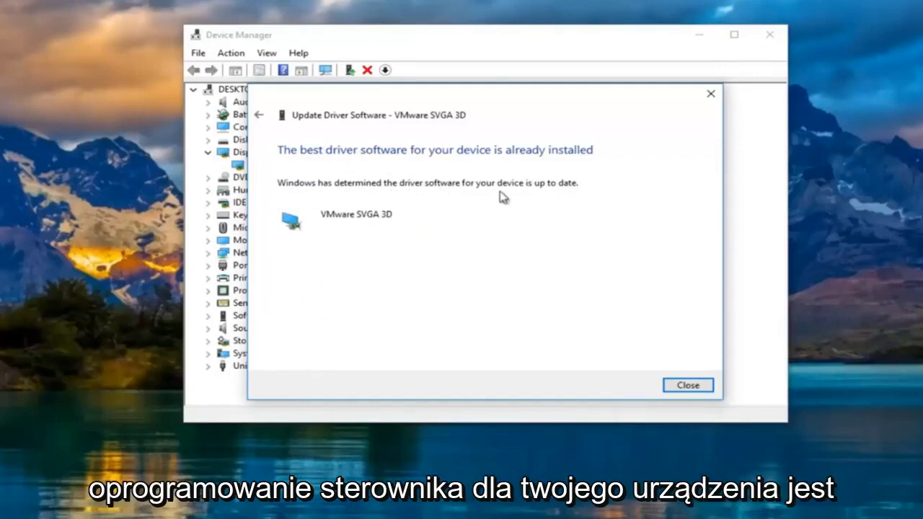
{"action": "mouse_move", "coordinate": [416, 269]}
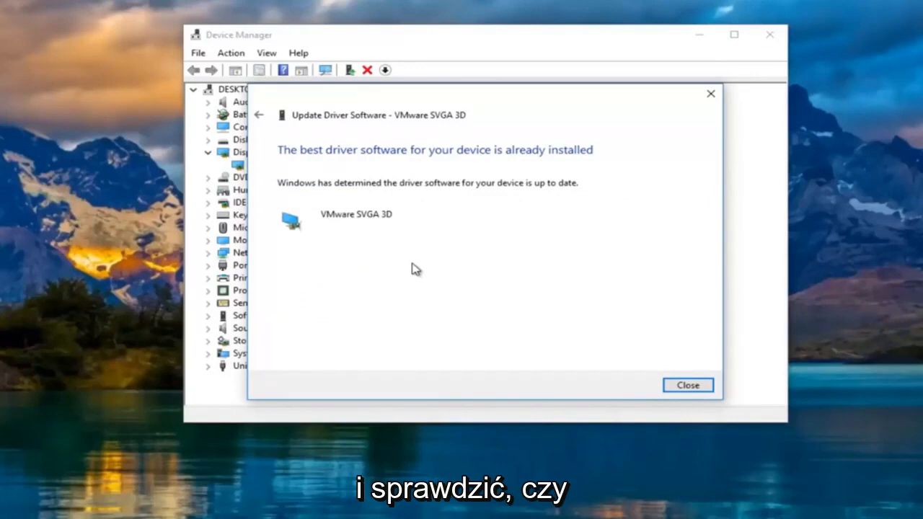
{"action": "mouse_move", "coordinate": [346, 199]}
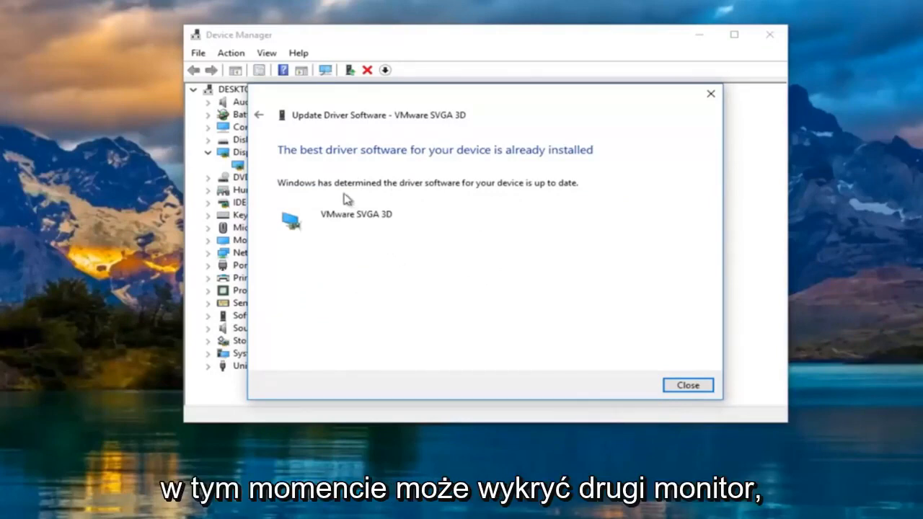
{"action": "mouse_move", "coordinate": [258, 114]}
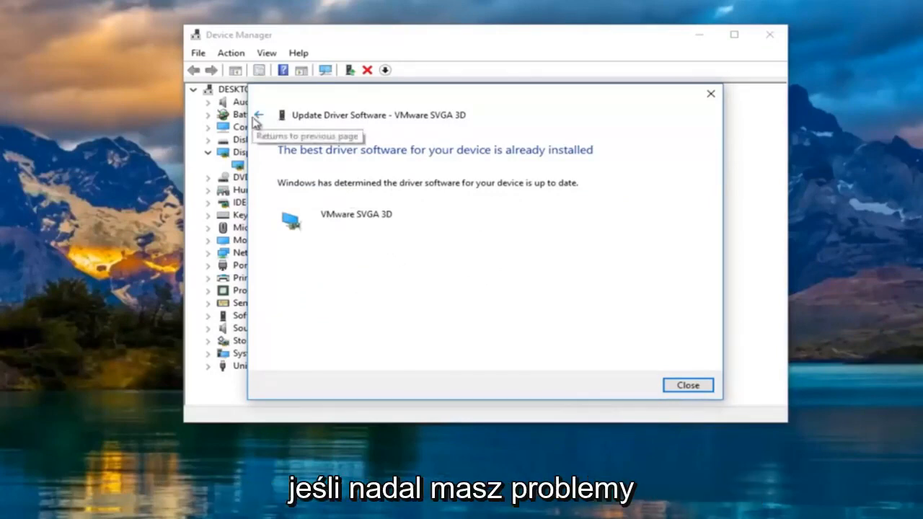
{"action": "left_click", "coordinate": [260, 114]}
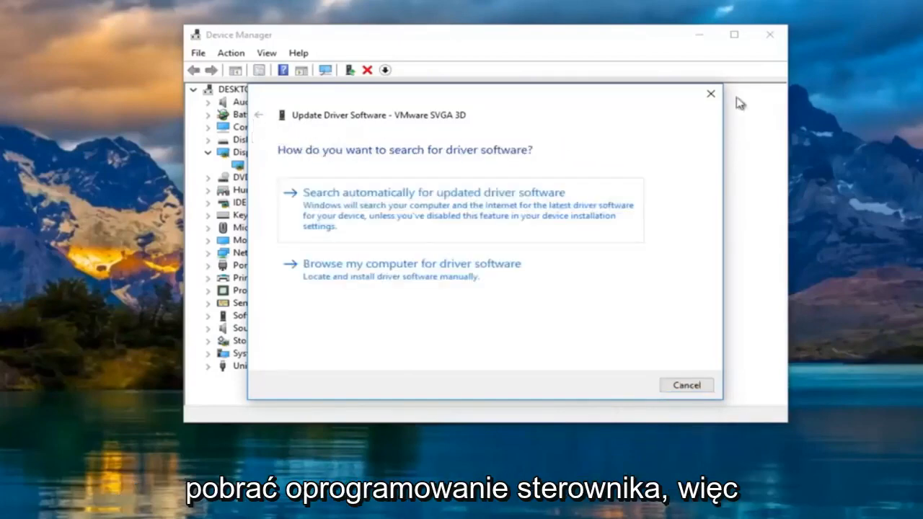
{"action": "left_click", "coordinate": [685, 385]}
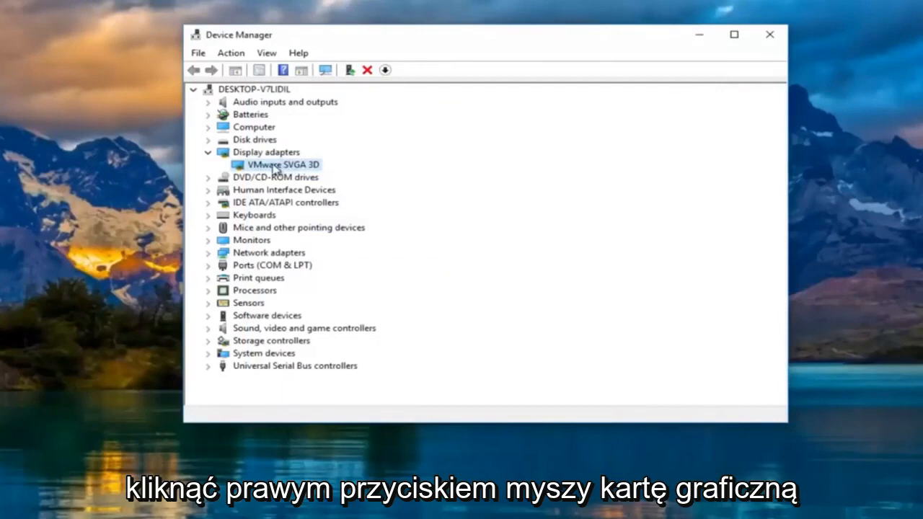
- Check the VMware SVGA 3D Driver tab (version 8.15.1.48), then close its properties
{"action": "right_click", "coordinate": [283, 164]}
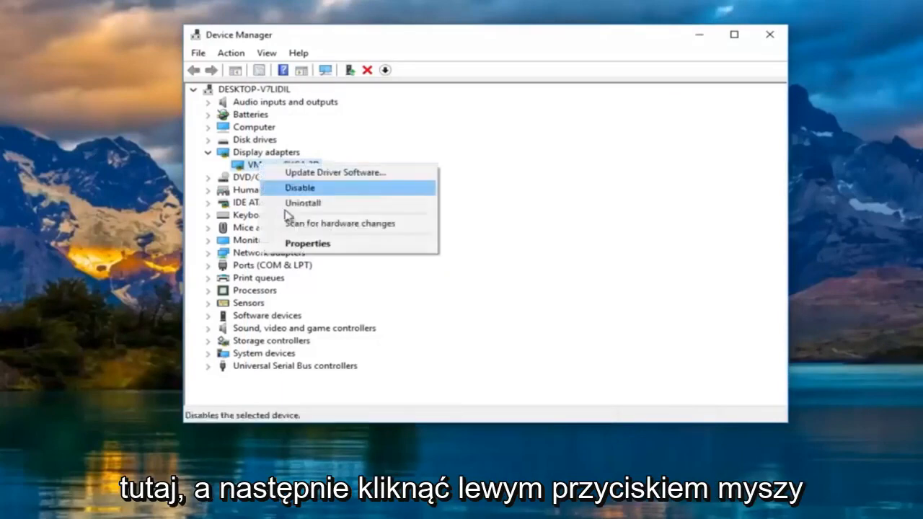
{"action": "left_click", "coordinate": [300, 188]}
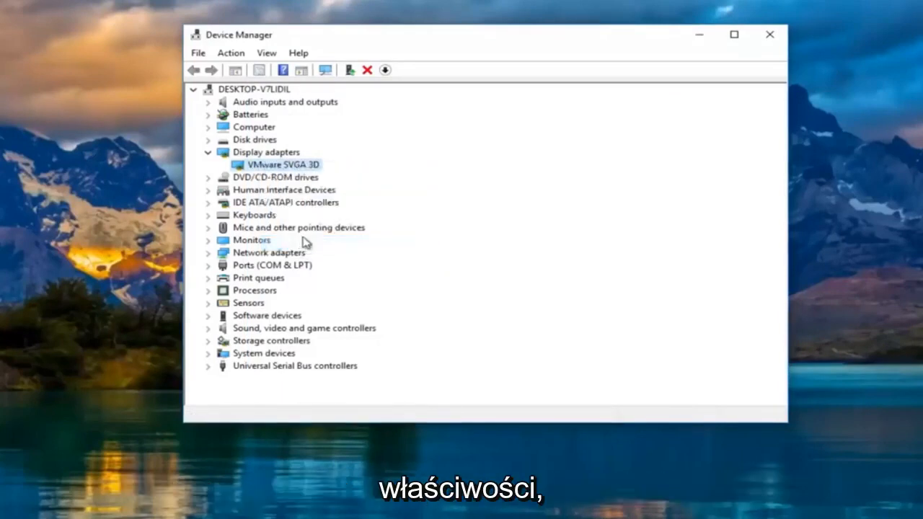
{"action": "double_click", "coordinate": [280, 164]}
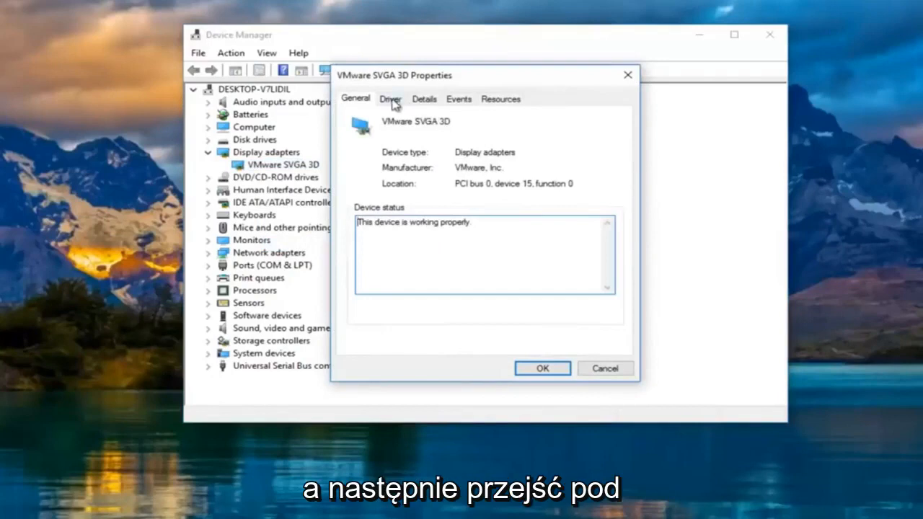
{"action": "left_click", "coordinate": [390, 99]}
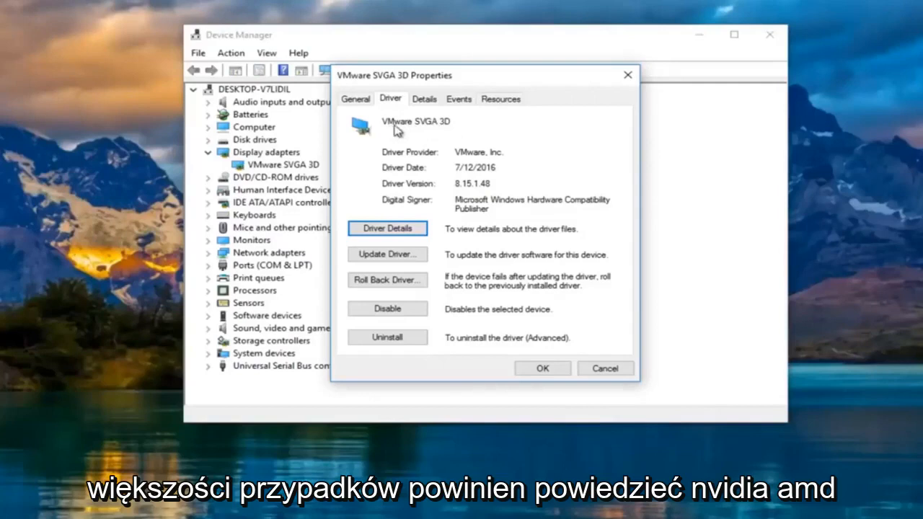
{"action": "mouse_move", "coordinate": [419, 135]}
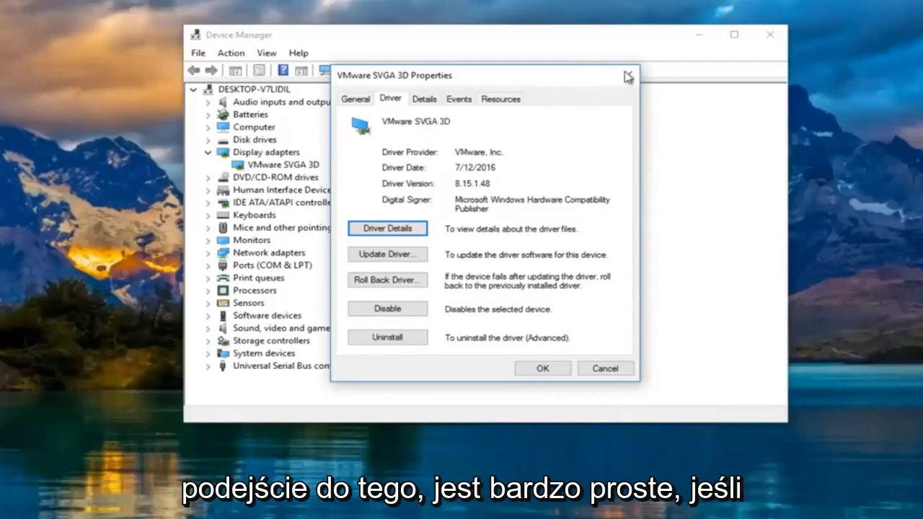
{"action": "left_click", "coordinate": [626, 75]}
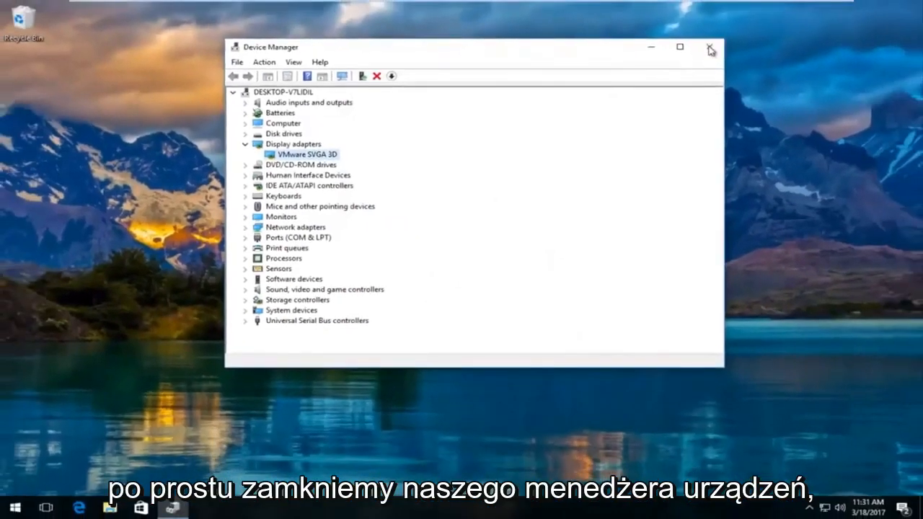
- Close Device Manager and search Google in Edge for 'amd driver update'
{"action": "left_click", "coordinate": [709, 46]}
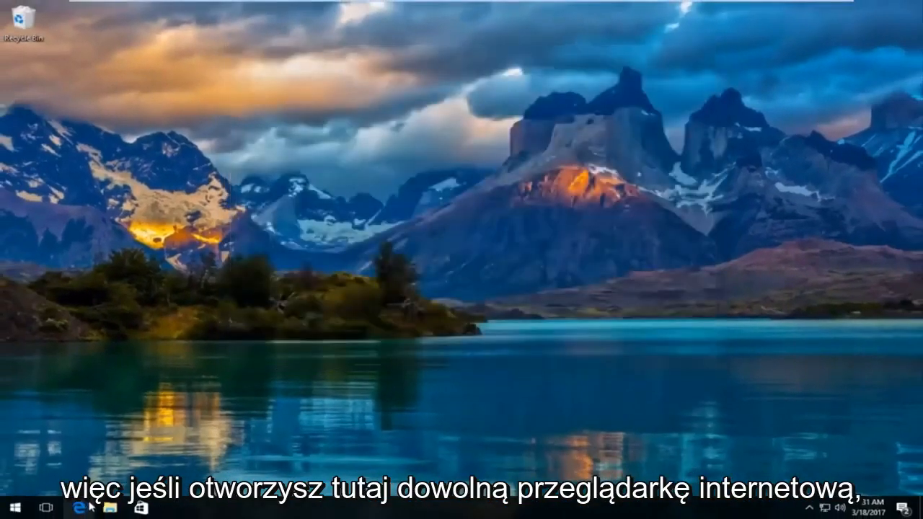
{"action": "left_click", "coordinate": [79, 508]}
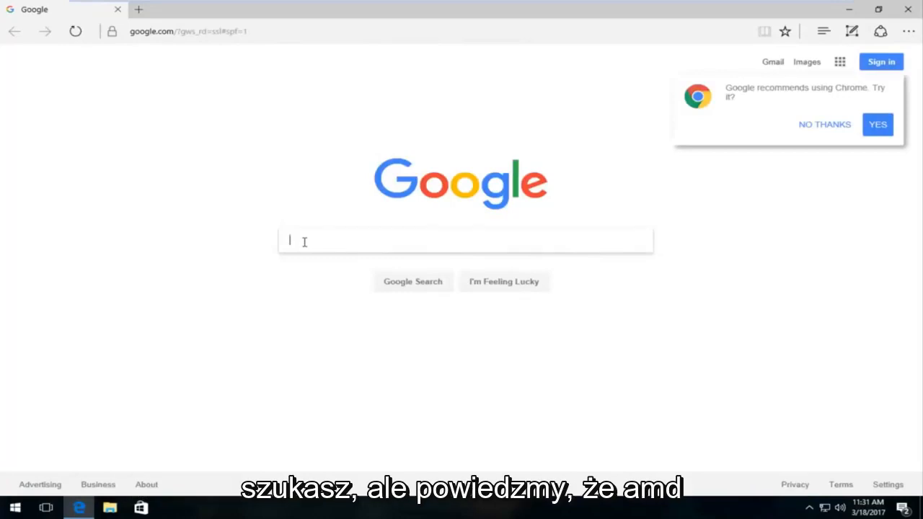
{"action": "type", "text": "amd driver update"}
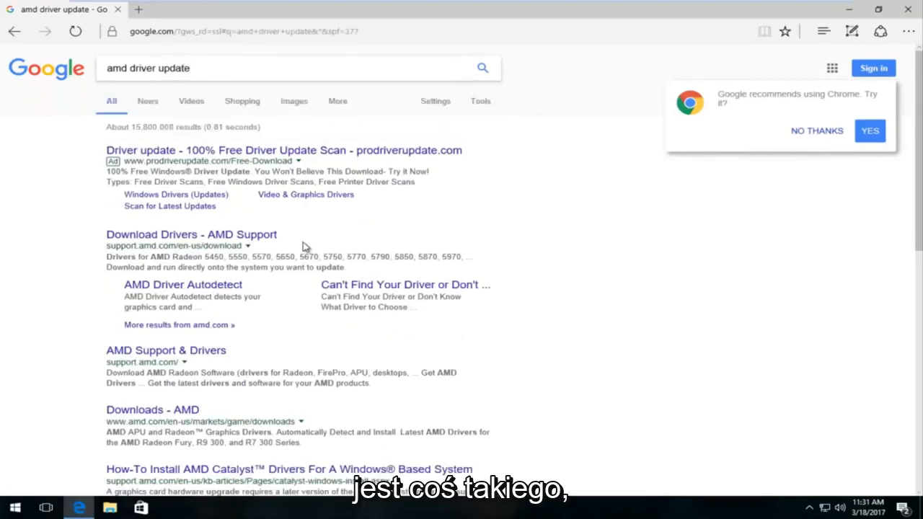
{"action": "mouse_move", "coordinate": [144, 271]}
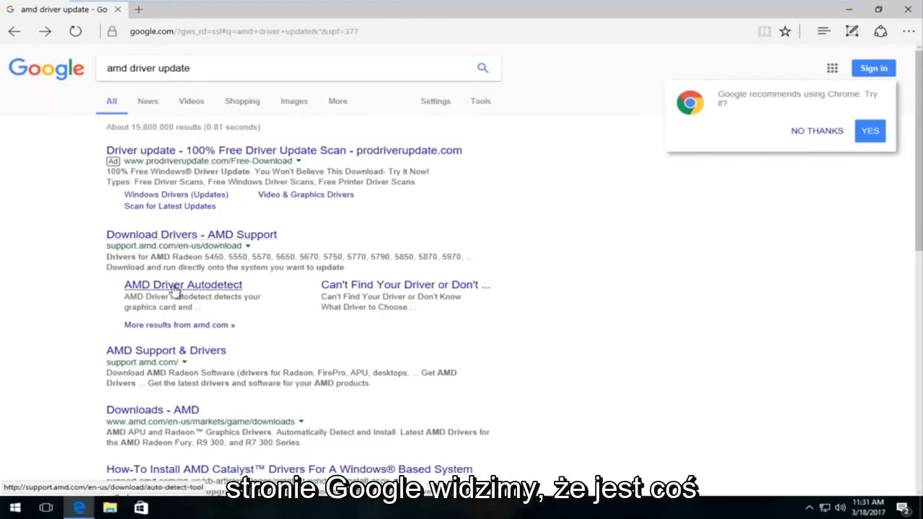
{"action": "mouse_move", "coordinate": [177, 289]}
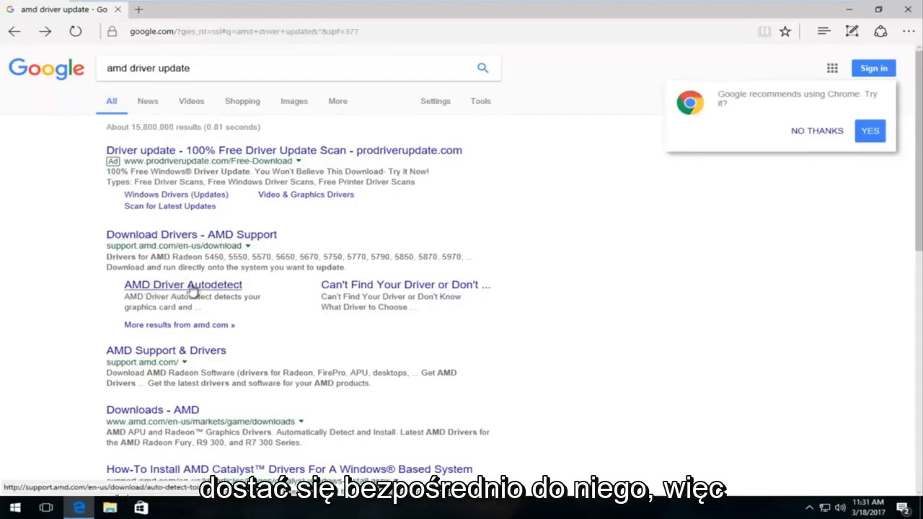
- Open the AMD Driver Autodetect result and scroll to the 67 MB tool's Download button
{"action": "left_click", "coordinate": [182, 285]}
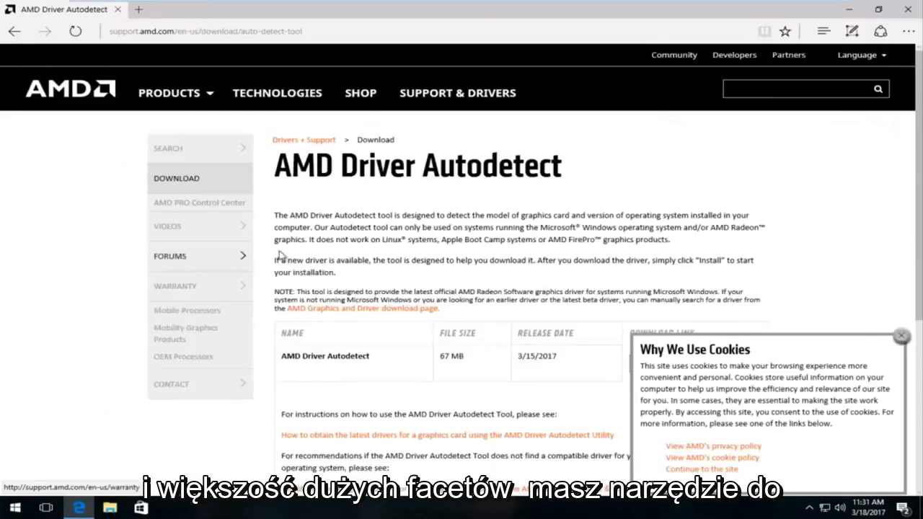
{"action": "scroll", "scroll_direction": "down", "scroll_amount": 3}
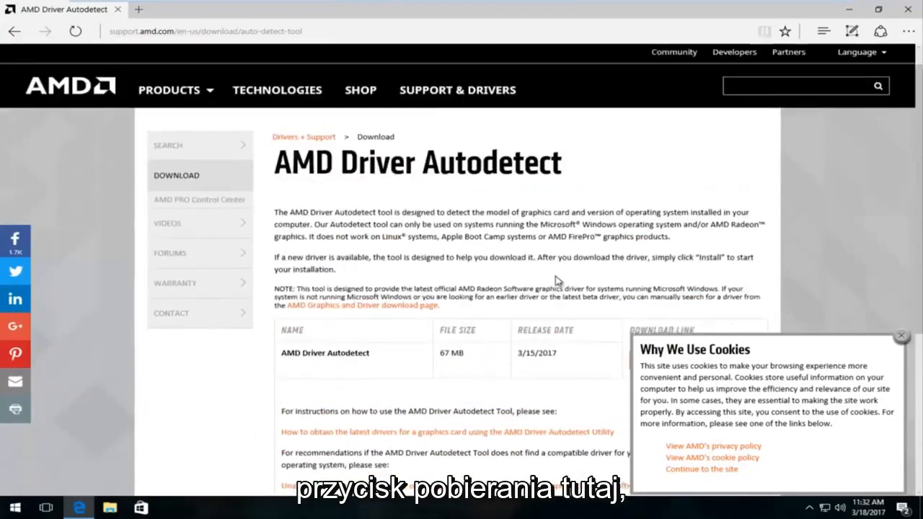
{"action": "scroll", "scroll_direction": "down", "scroll_amount": 3}
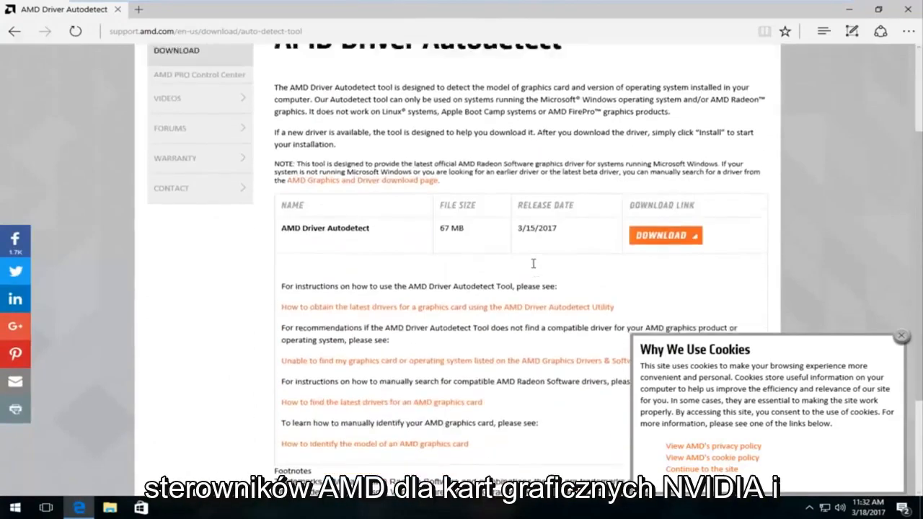
{"action": "scroll", "scroll_direction": "up", "scroll_amount": 3}
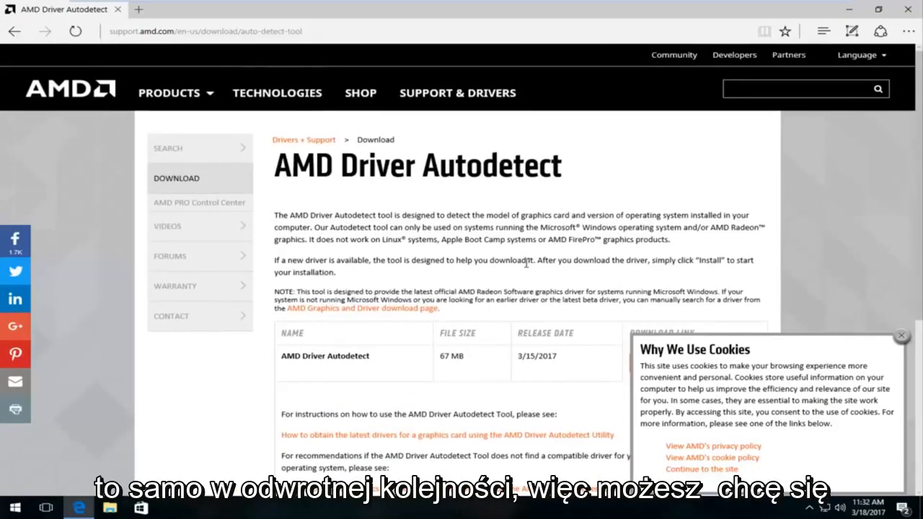
{"action": "scroll", "scroll_direction": "down", "scroll_amount": 3}
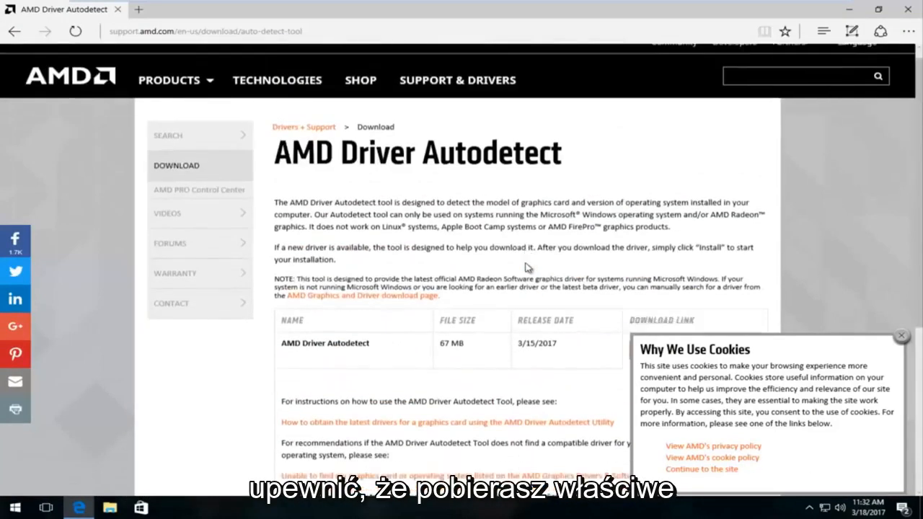